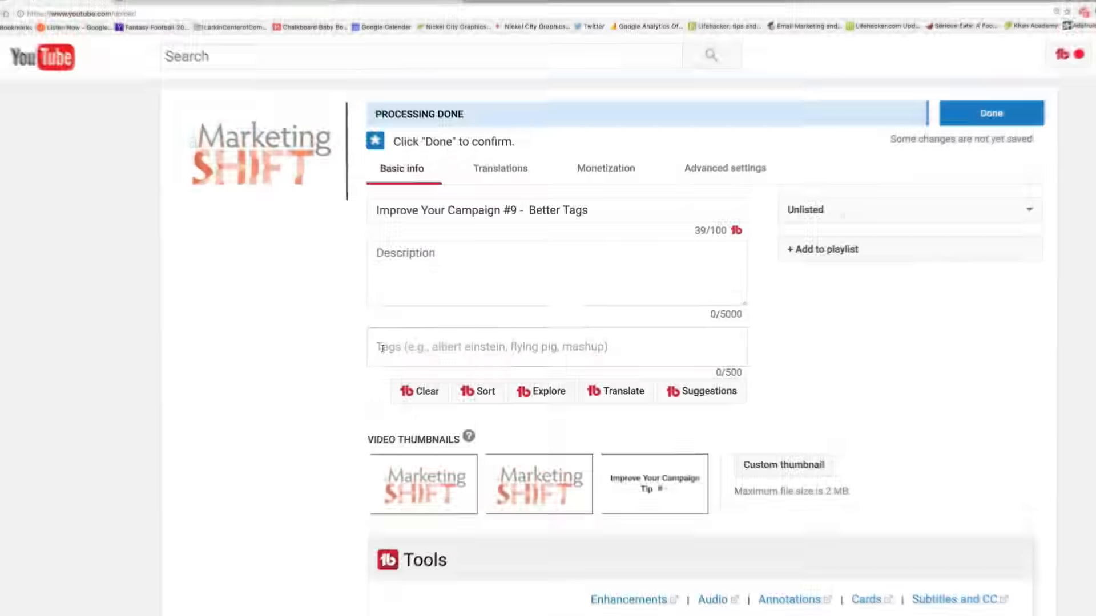
Enter the tags aMarketingShift, Better Tags, improve your campaign, tags, youtube tags and youtube
{"action": "type", "text": "aMarketingShift Bet"}
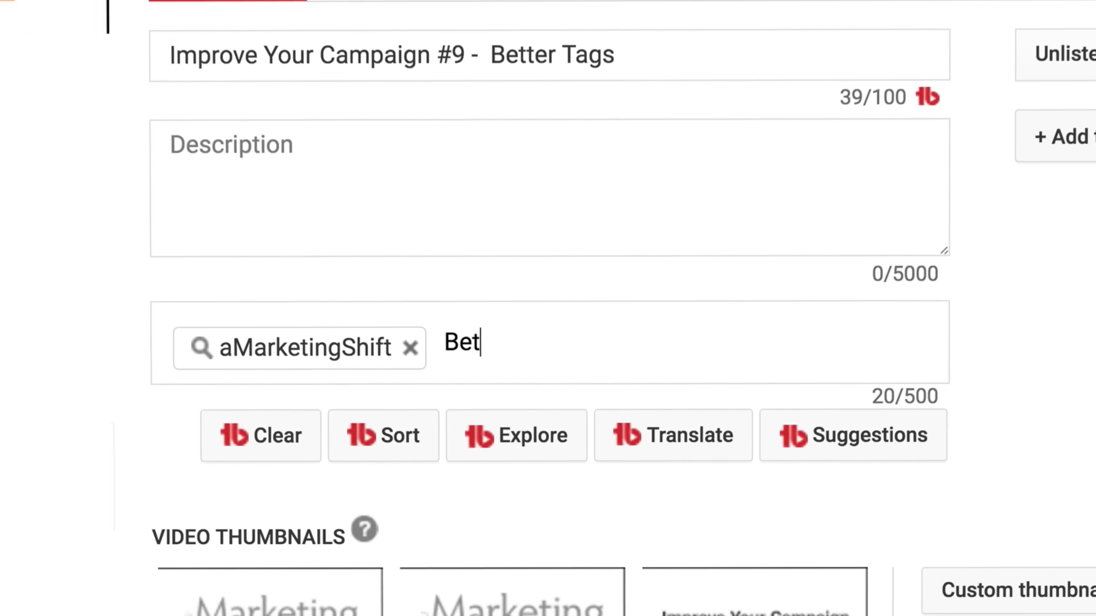
{"action": "key", "text": "Enter"}
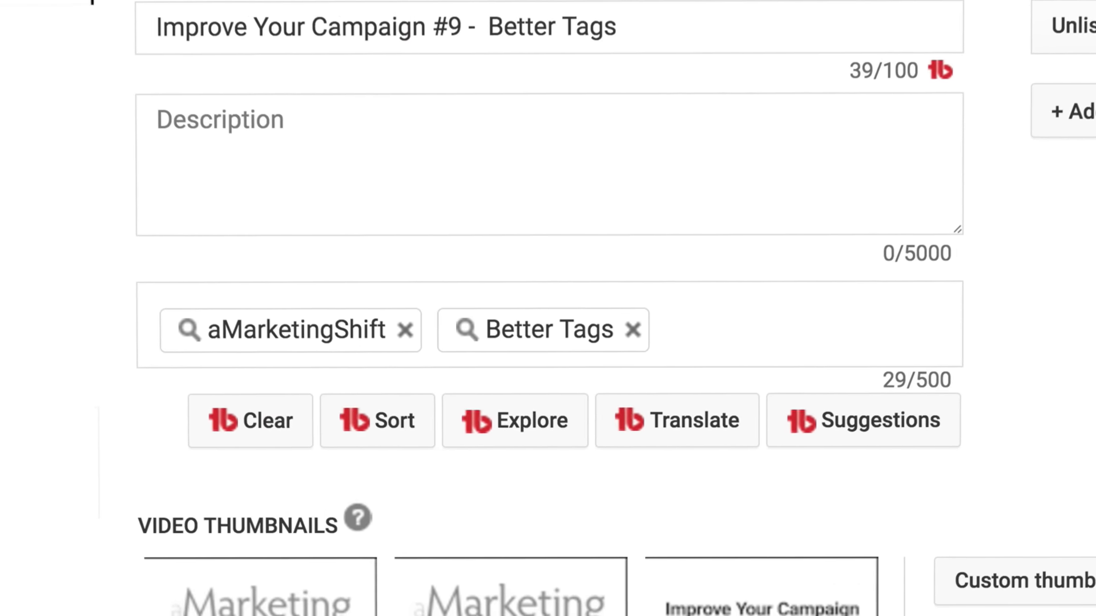
{"action": "type", "text": "improve your campaign"}
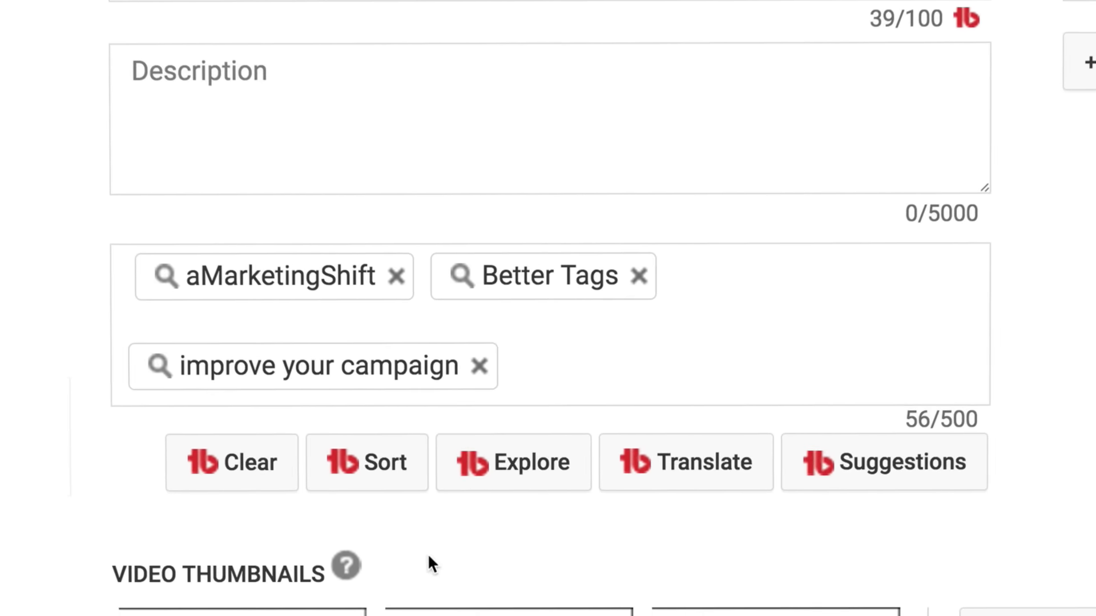
{"action": "type", "text": "tags"}
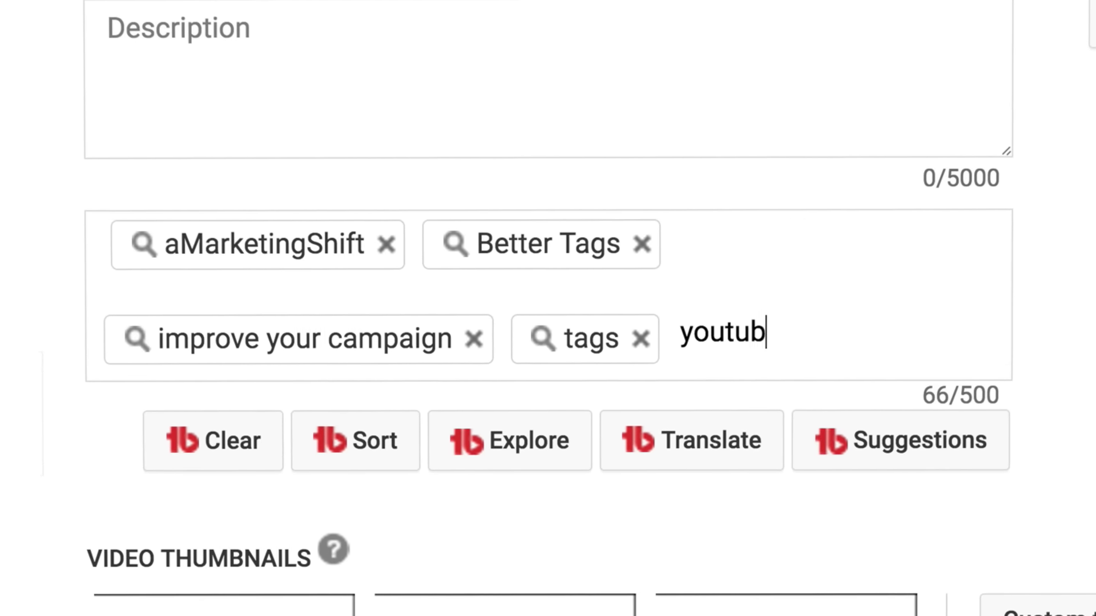
{"action": "type", "text": "e tag"}
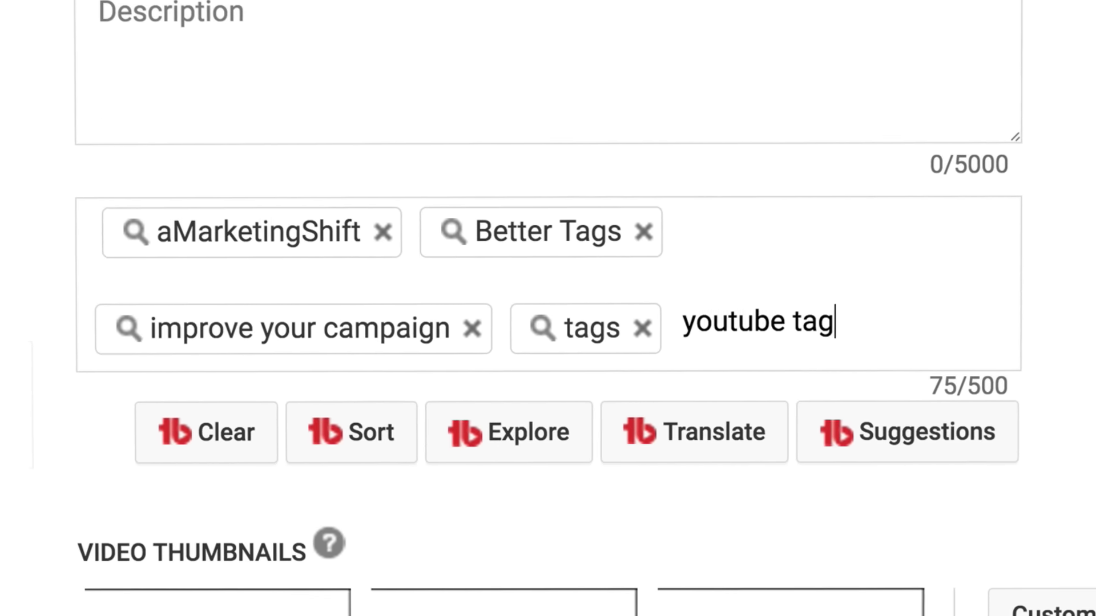
{"action": "key", "text": "Enter"}
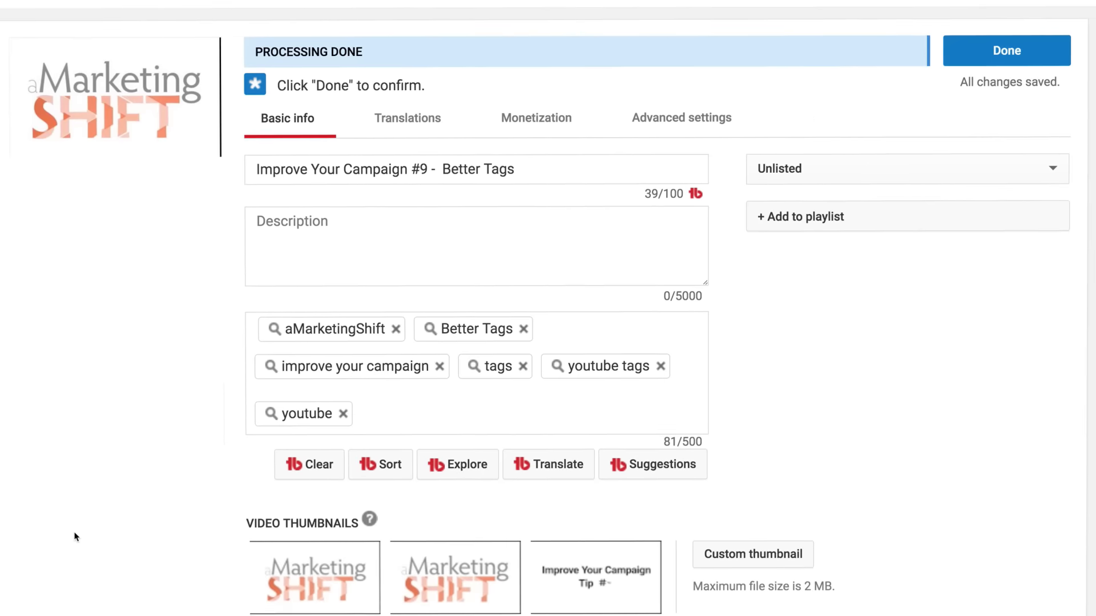
Insert TubeBuddy's suggested tags how to, nickel city graphics, amarketingshift and marketing
{"action": "left_click", "coordinate": [652, 464]}
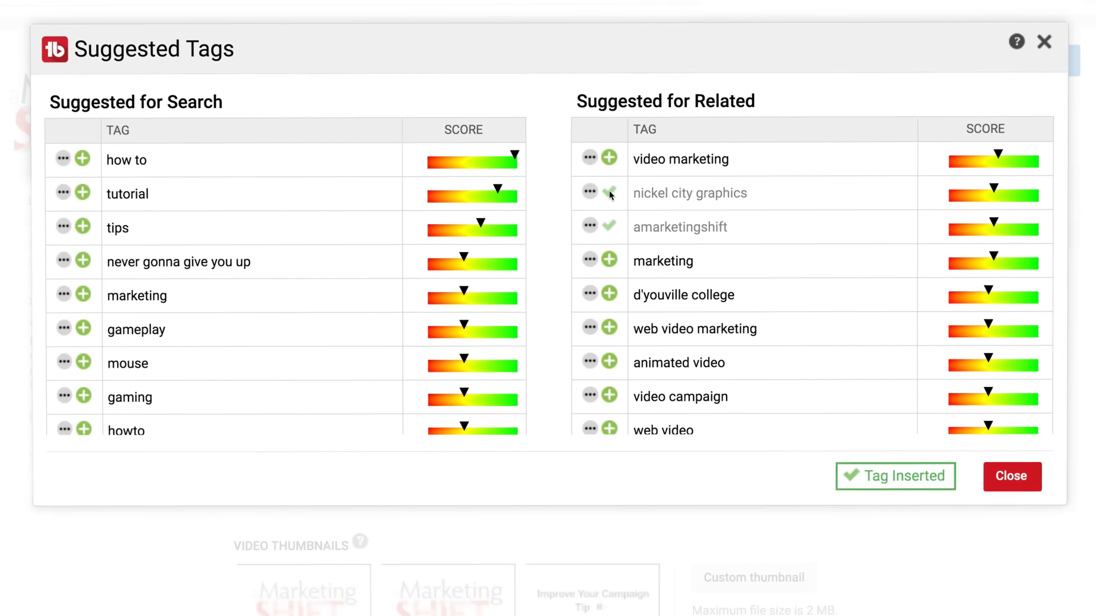
{"action": "left_click", "coordinate": [83, 160]}
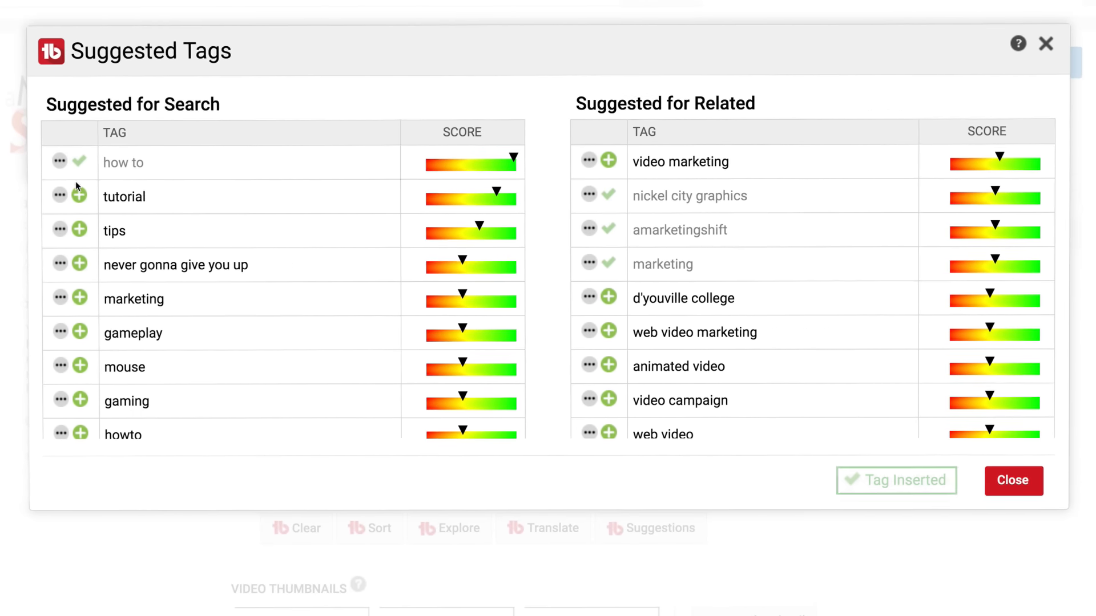